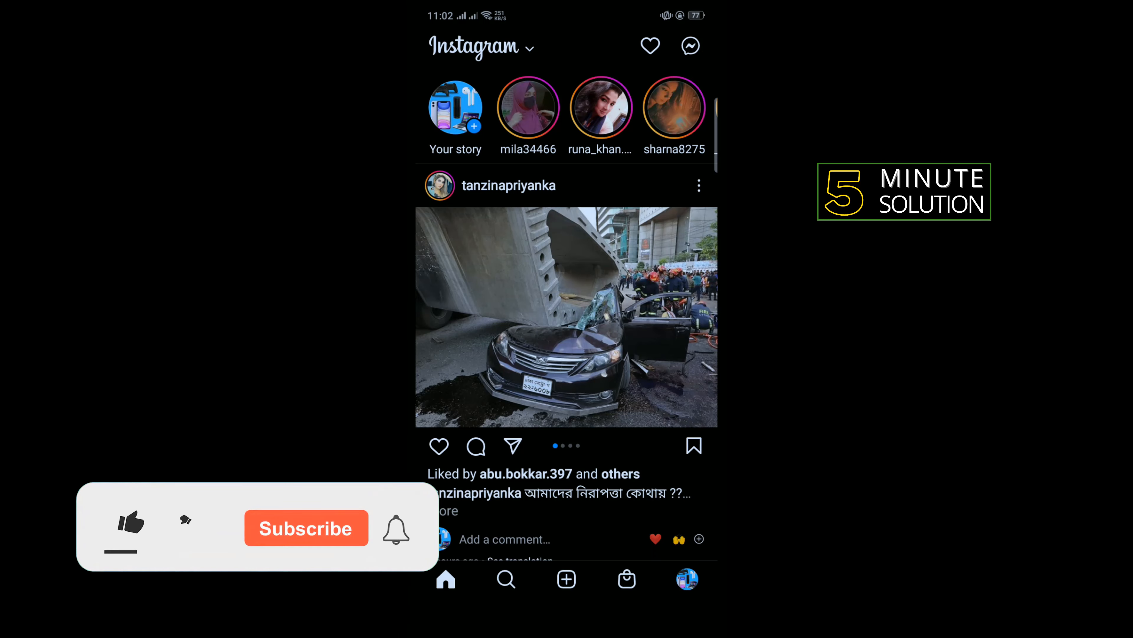
# Start a new post and switch the camera to Reel mode
pyautogui.scroll(-3)
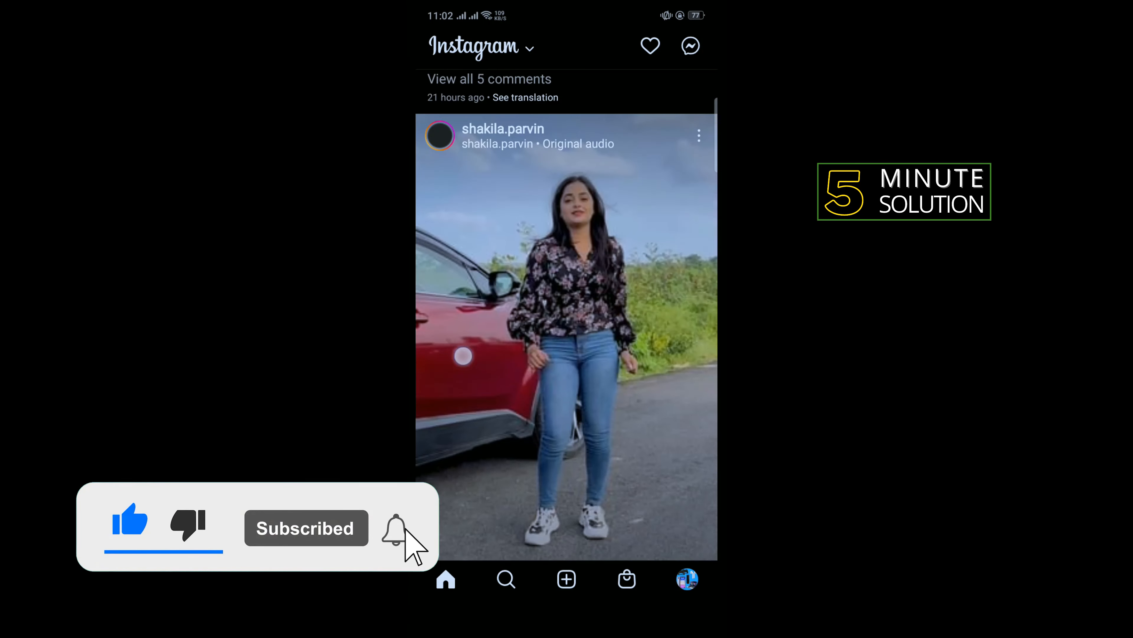
pyautogui.scroll(3)
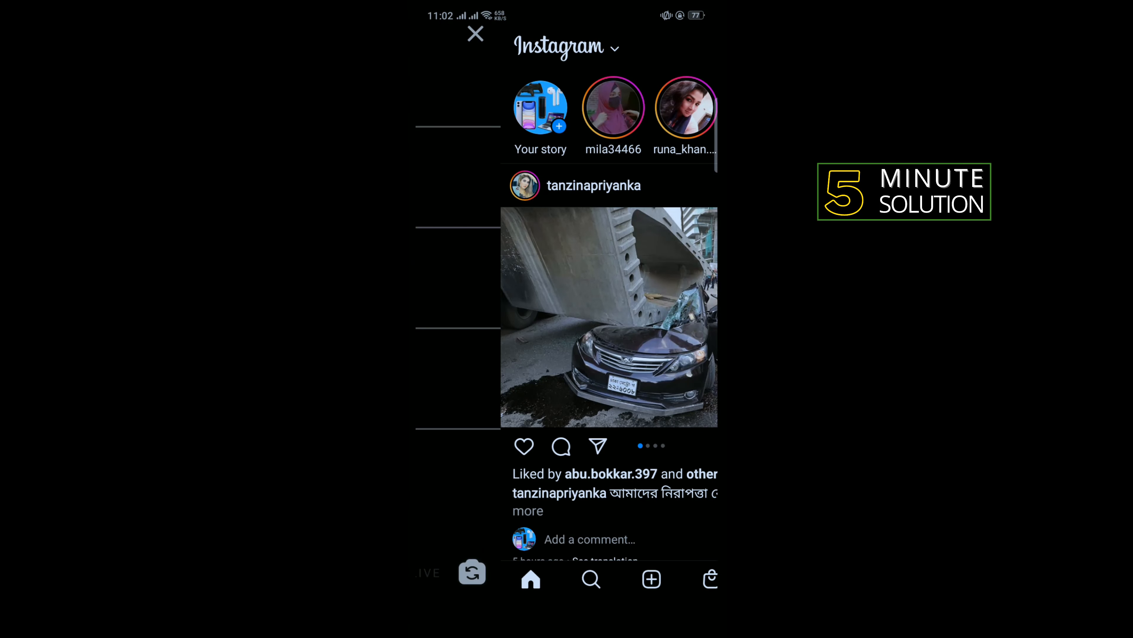
pyautogui.click(650, 579)
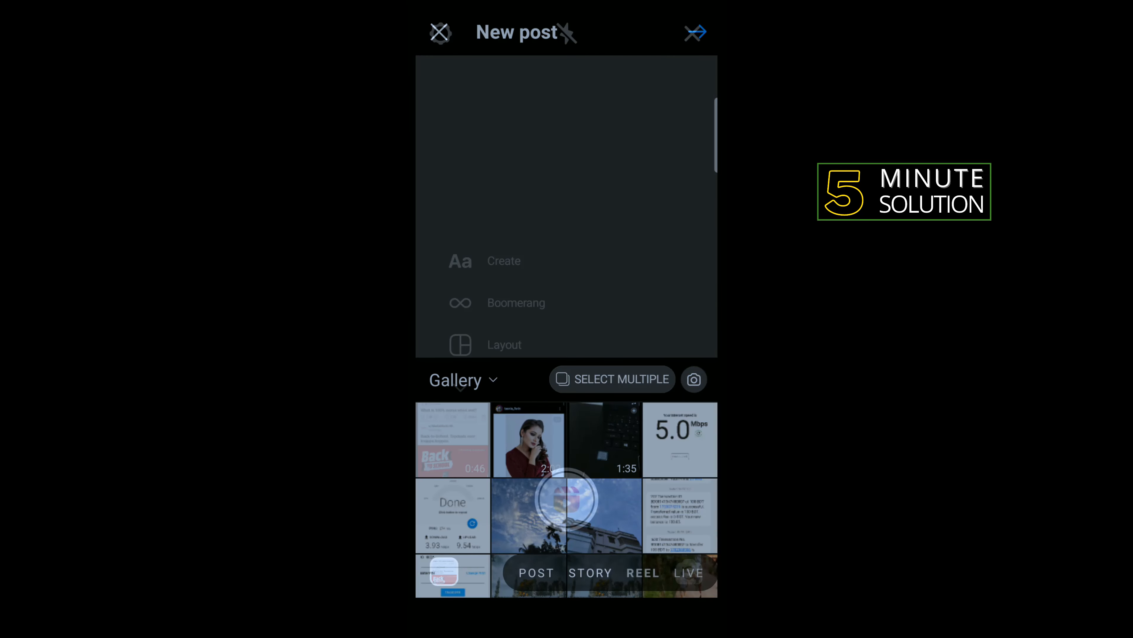
pyautogui.click(643, 572)
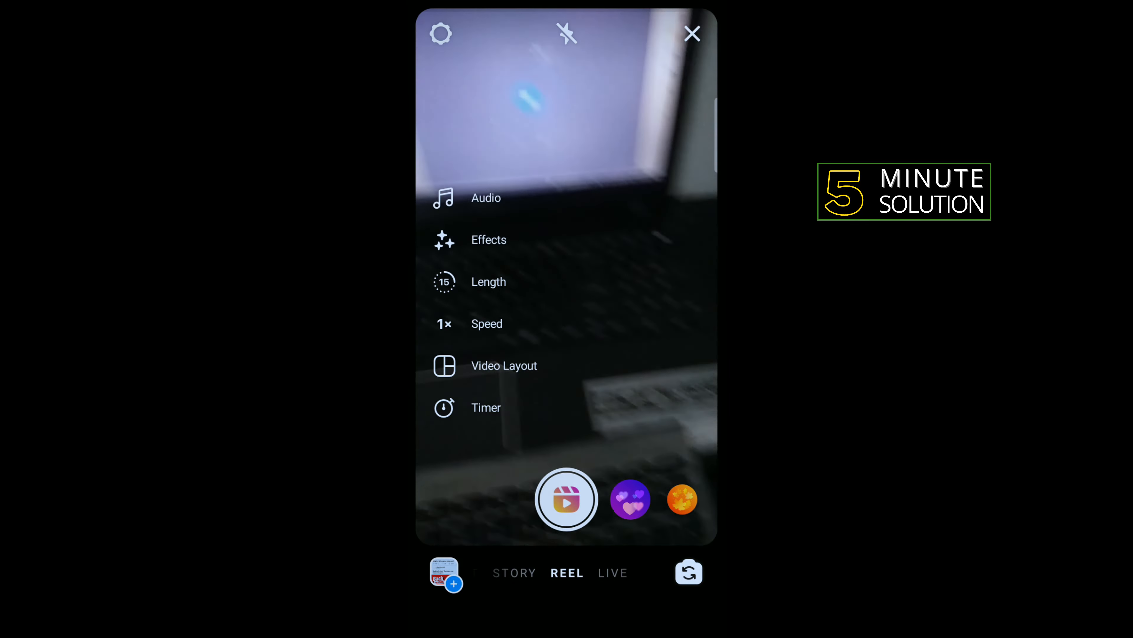
# Record a short clip of the laptop and keyboard and play it back in preview
pyautogui.click(566, 499)
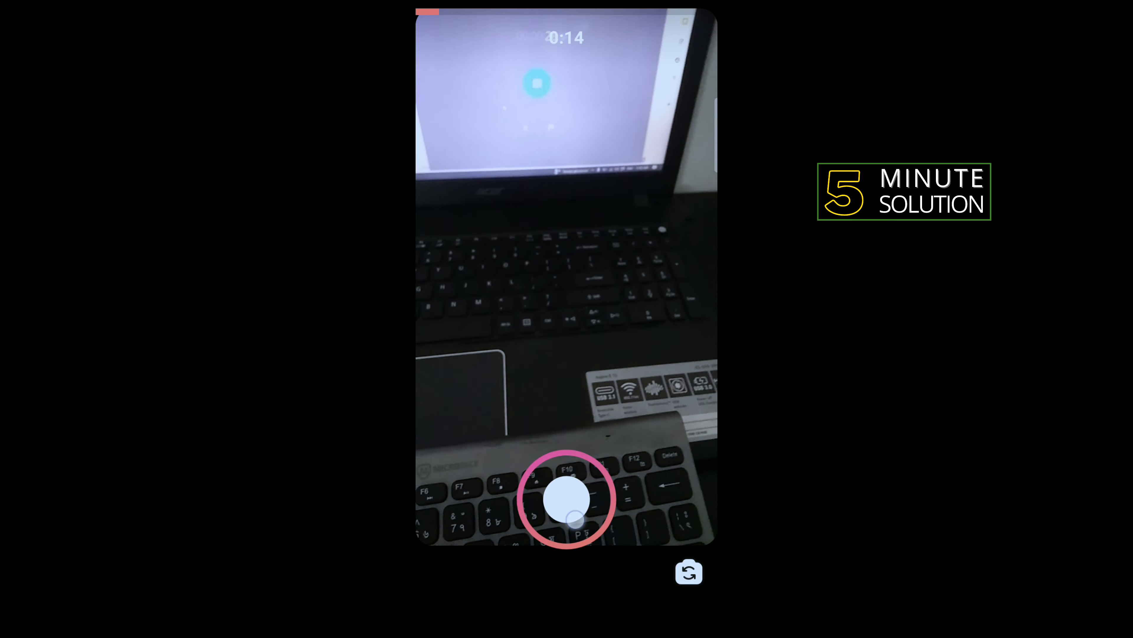
pyautogui.click(566, 499)
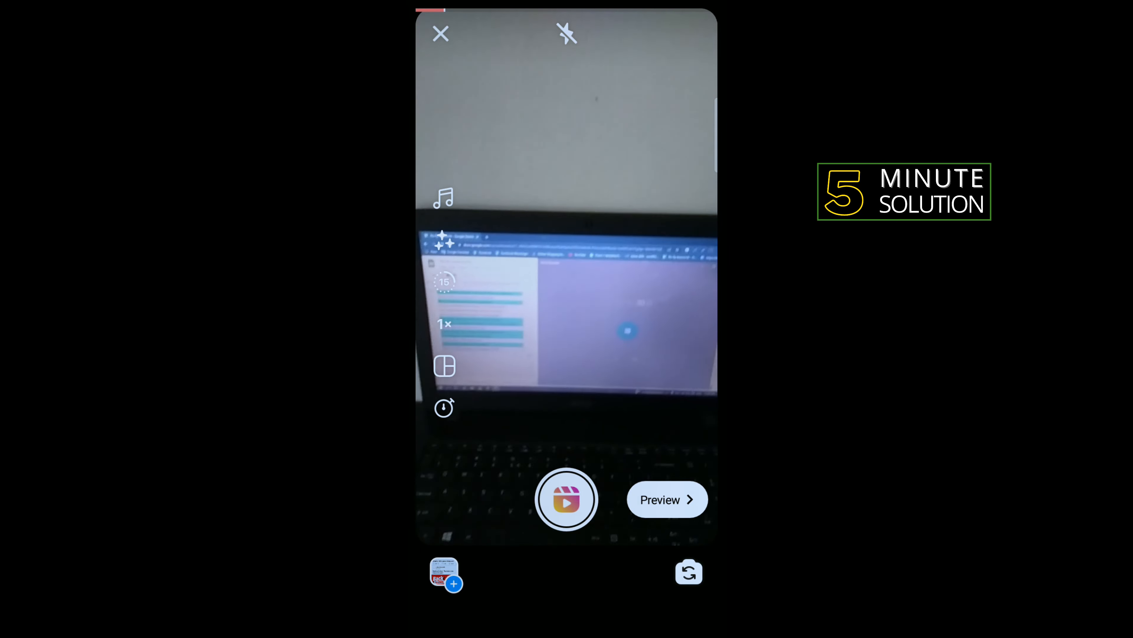
pyautogui.click(666, 499)
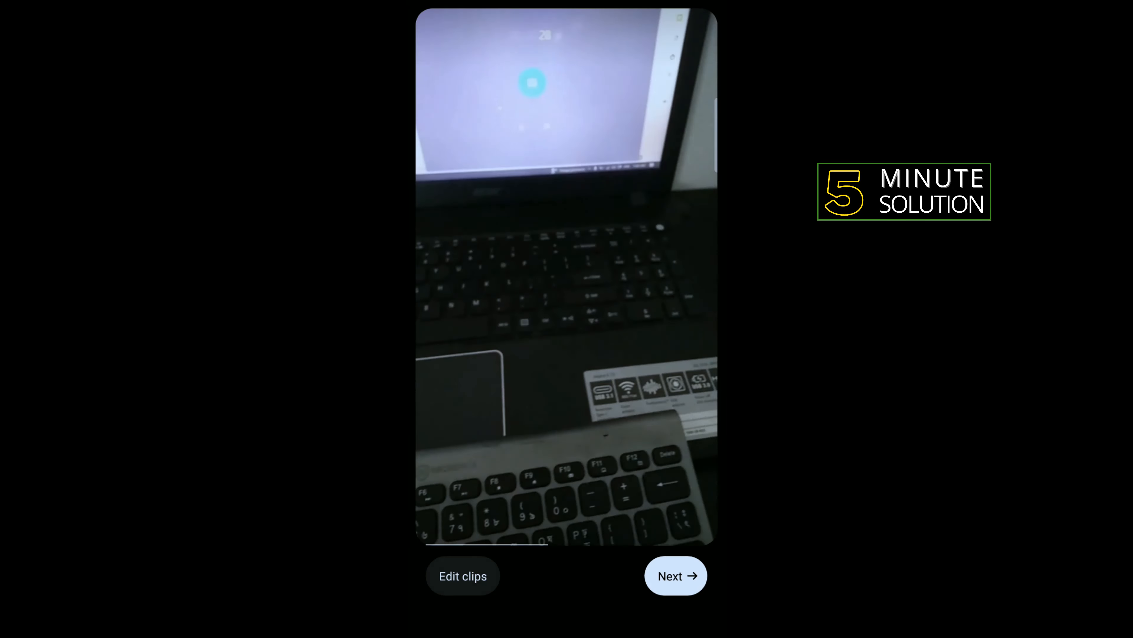
# Continue from the preview to the New reel sharing details and Tag people
pyautogui.click(674, 576)
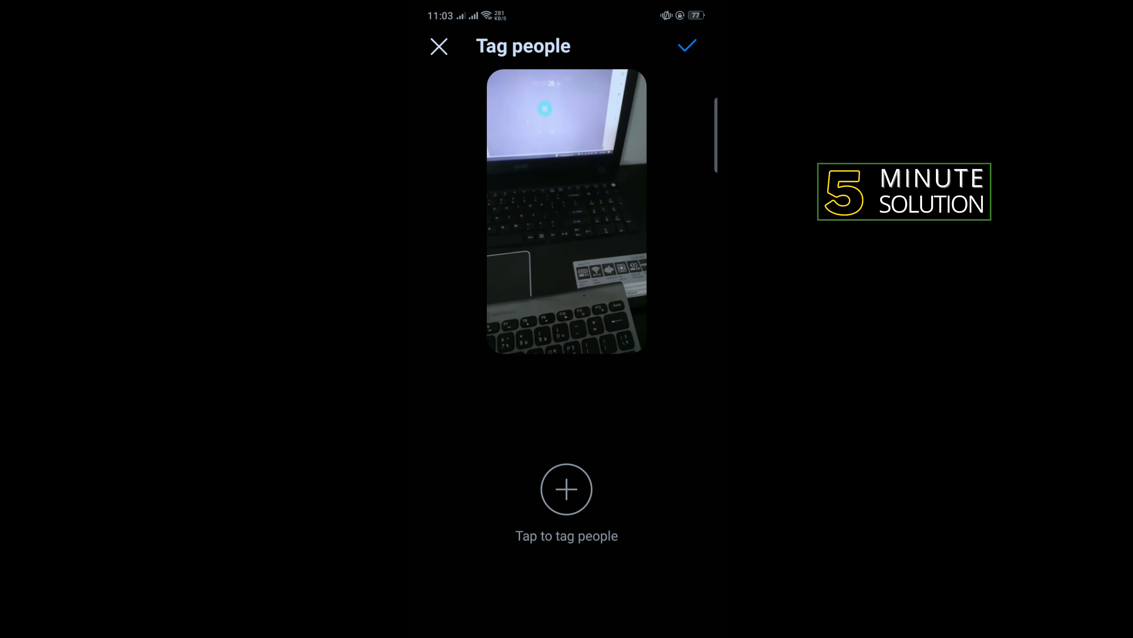
# Search users starting with 'n' and tag people on the reel
pyautogui.click(566, 489)
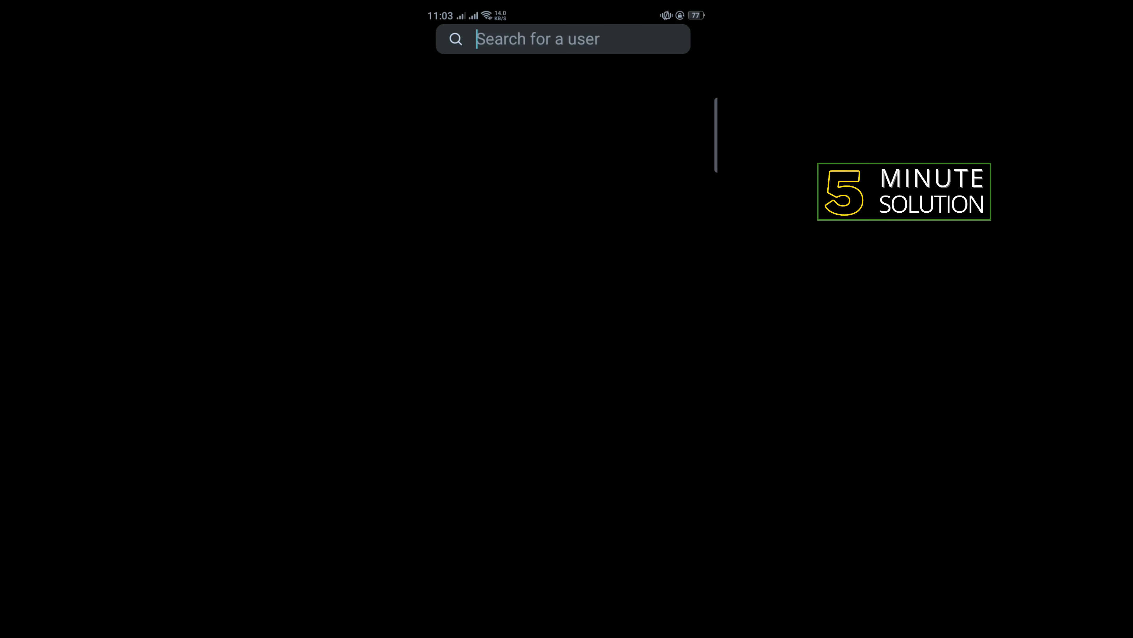
pyautogui.click(563, 39)
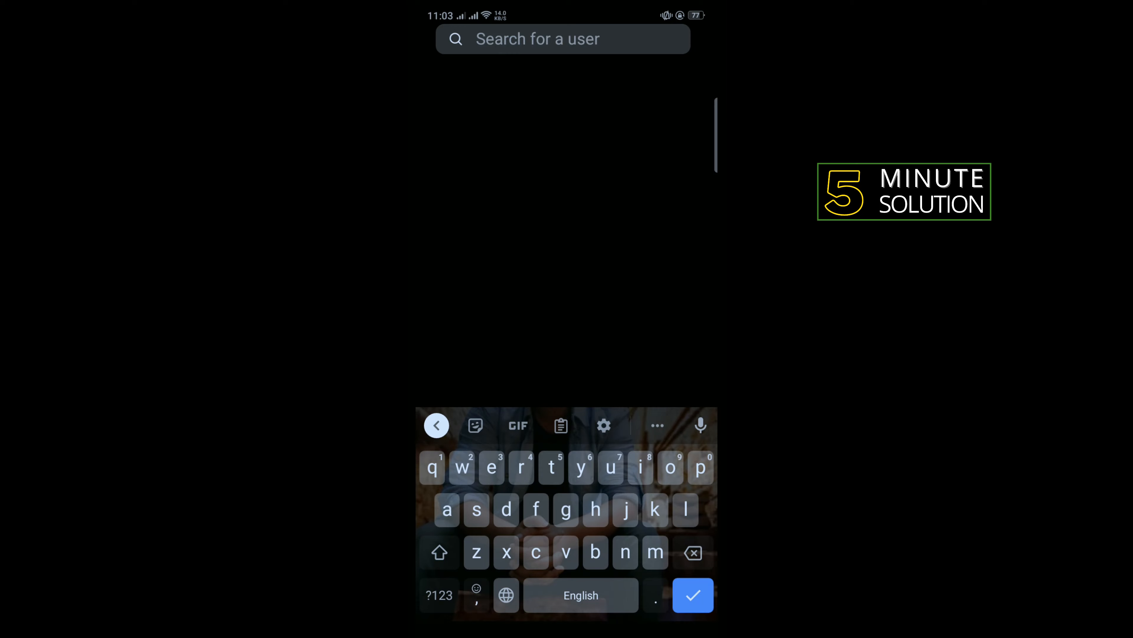
pyautogui.write('n')
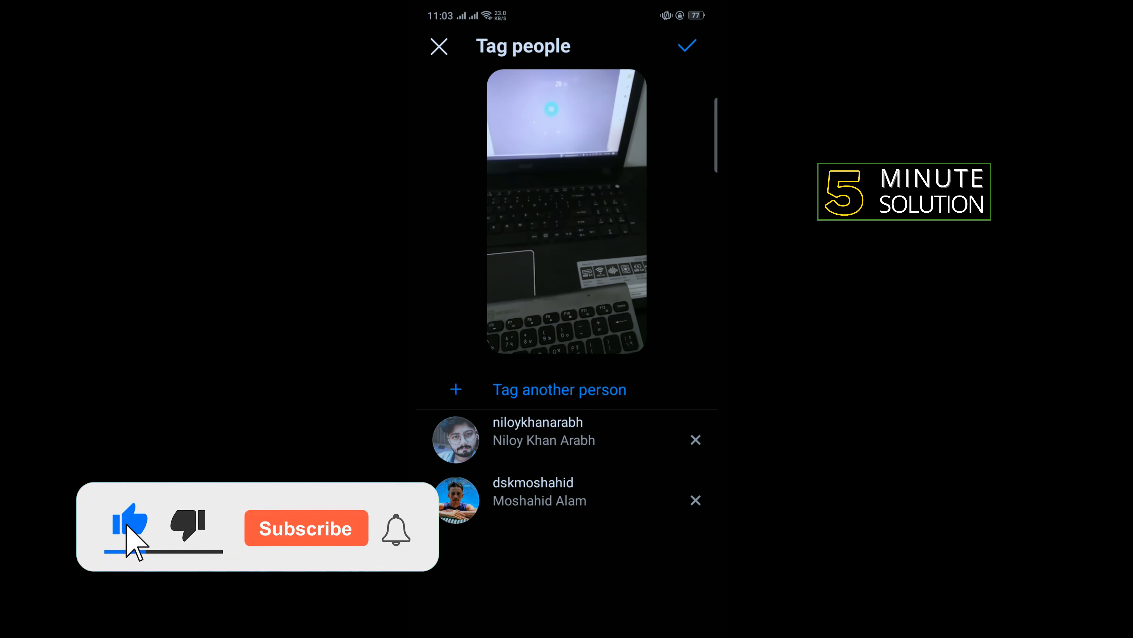
pyautogui.click(306, 528)
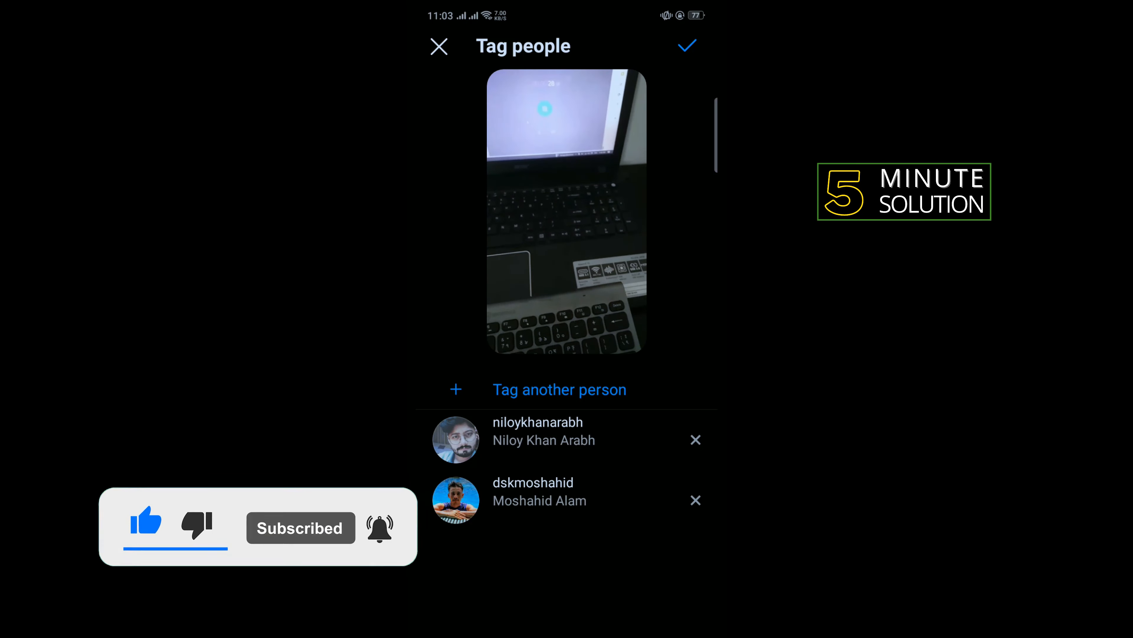
# Remove the second tag so one person remains, and confirm back to New reel
pyautogui.click(695, 499)
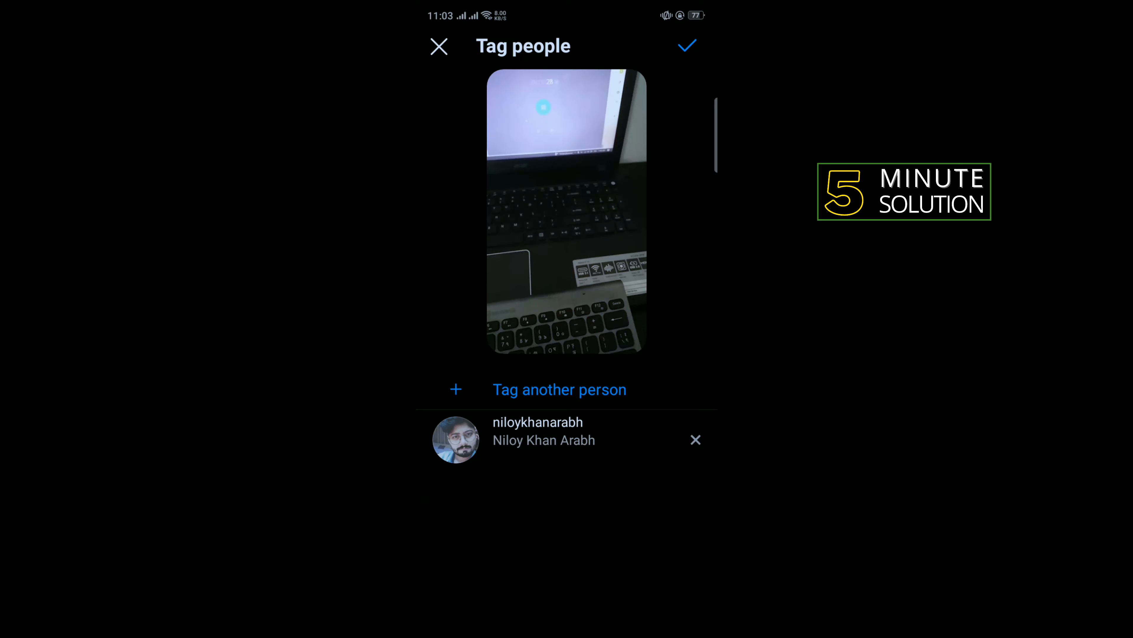
pyautogui.click(685, 46)
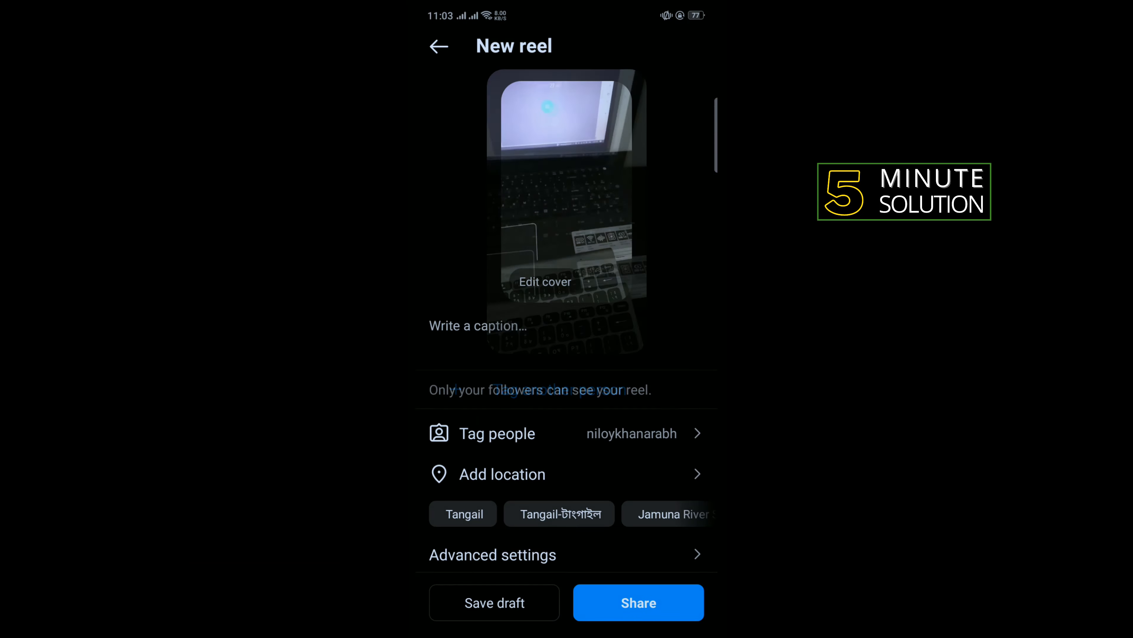